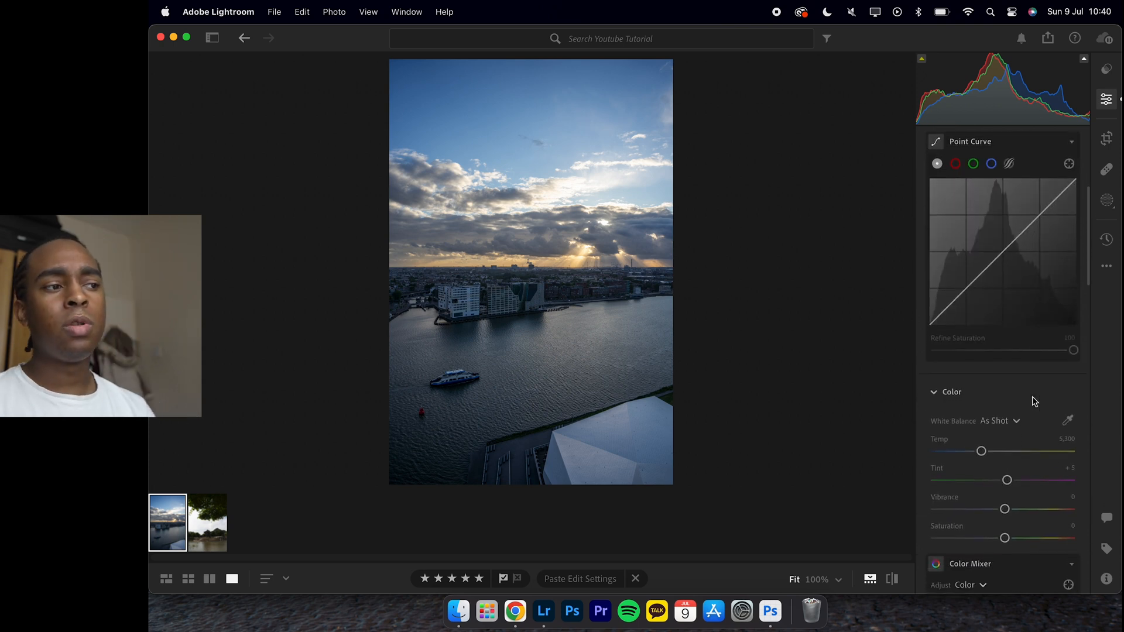
Step: Scroll the Edit panel down toward the Color section's Temp and Tint sliders
scroll(down, 3)
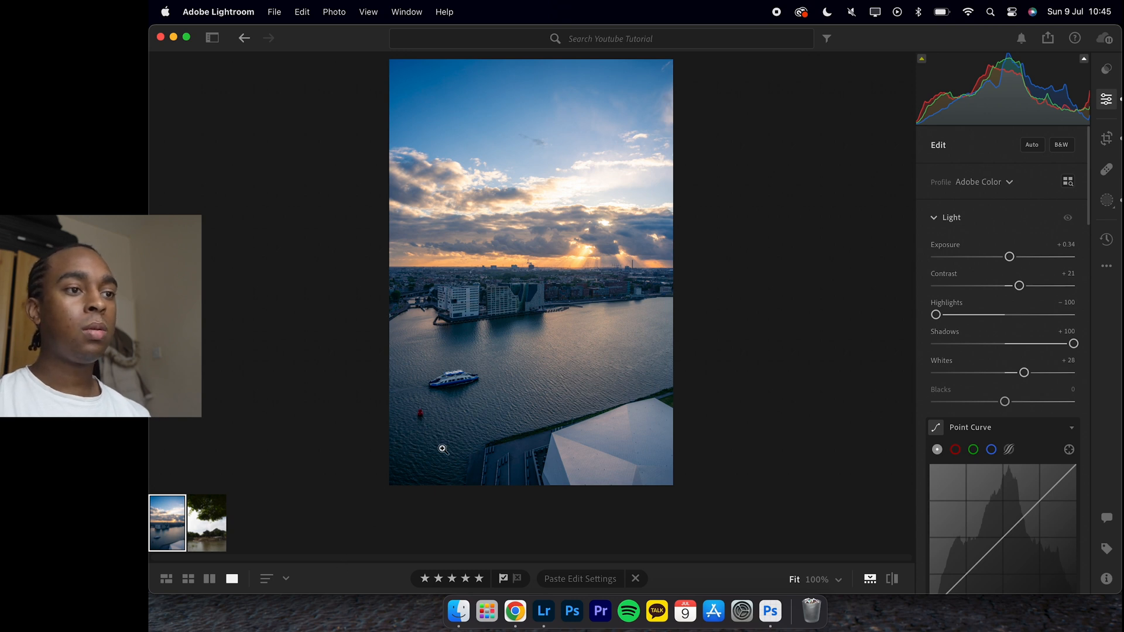
Step: Bring up the Healing panel using the bandage icon in the right toolbar
click(1106, 170)
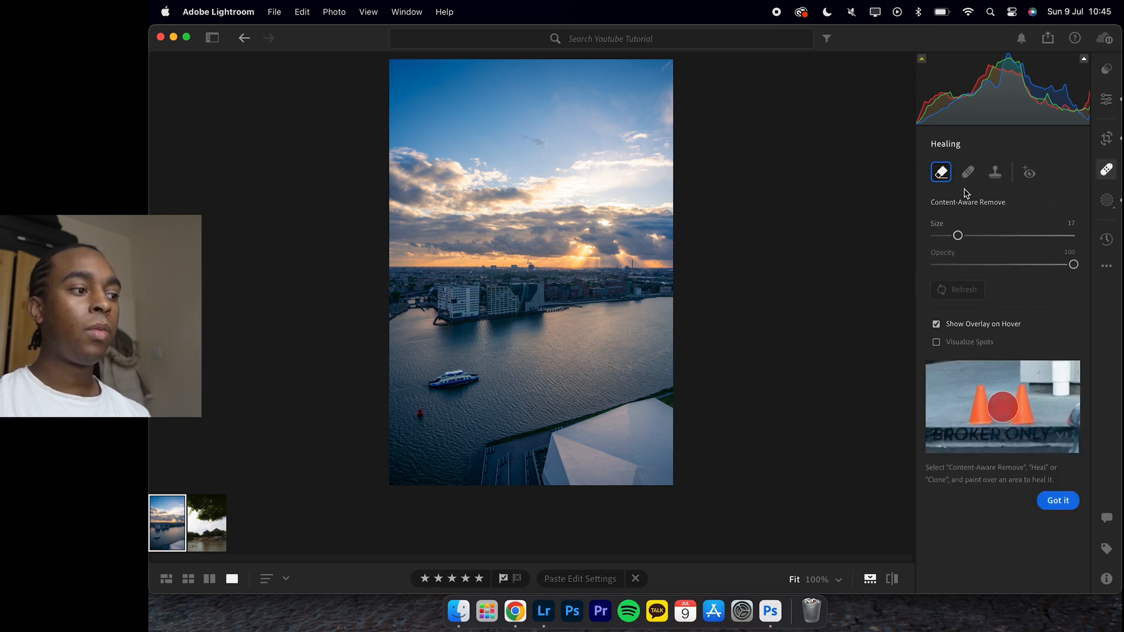
Step: Switch editing to the pagoda lake photo from the lower filmstrip
click(205, 523)
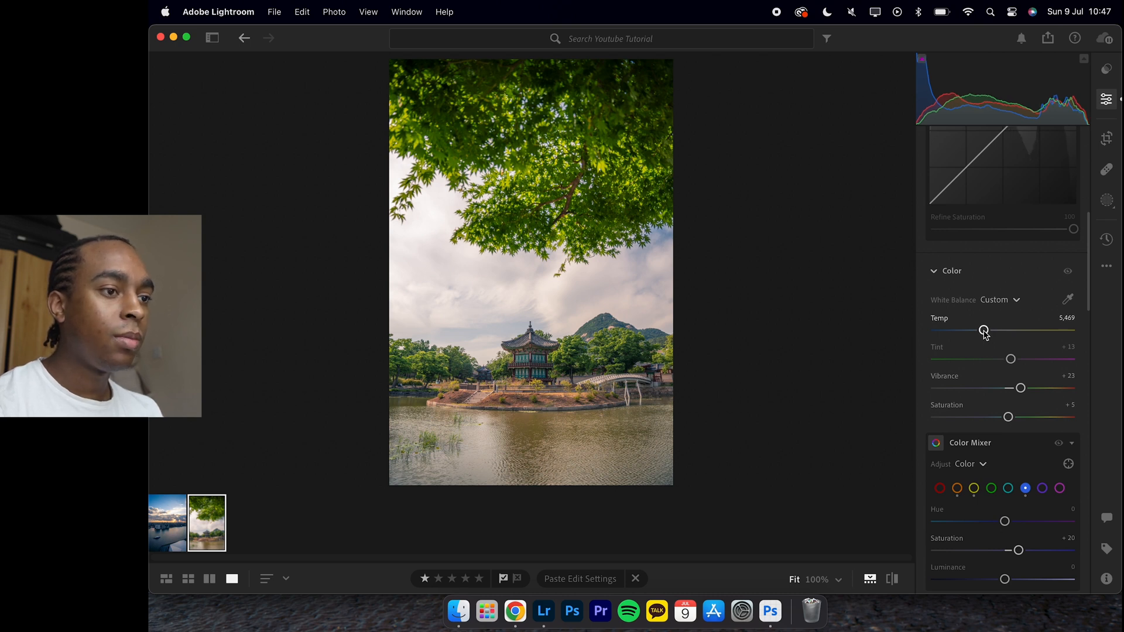
Step: Open the Masking tools in the right toolbar for the pagoda photo
click(1107, 202)
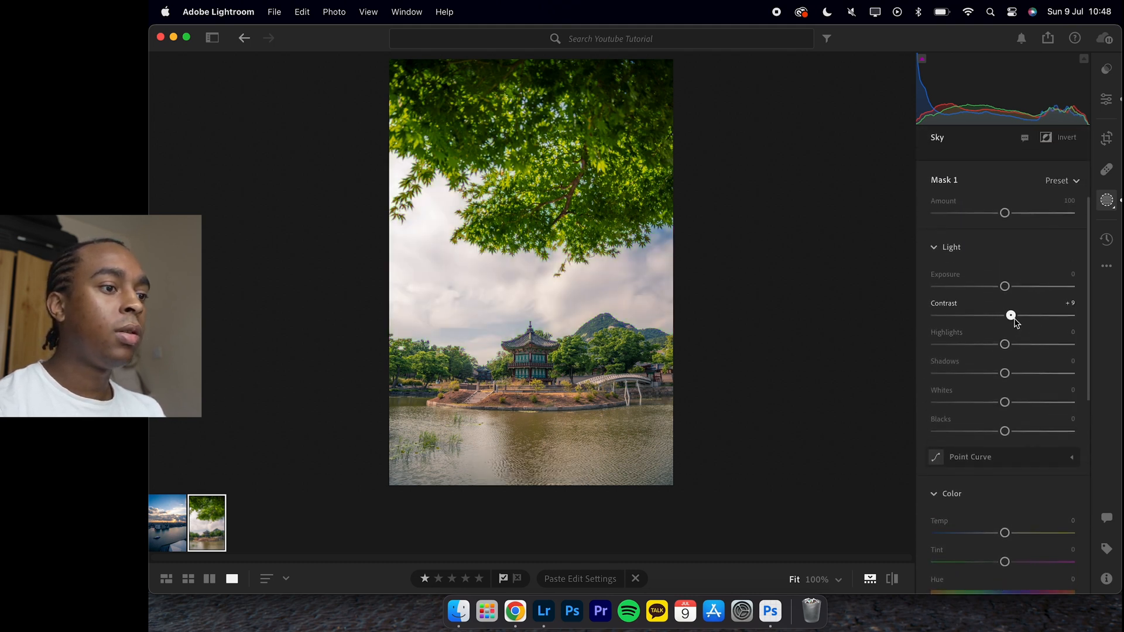
Step: Scroll down the Sky mask panel to reach the Saturation and Dehaze sliders
scroll(down, 3)
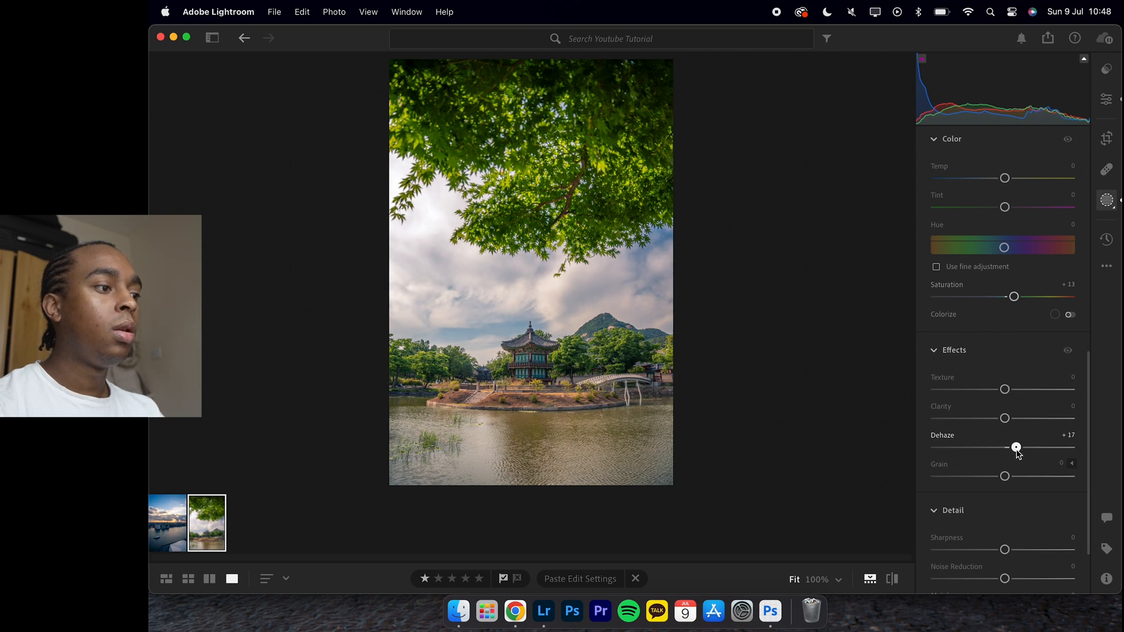
scroll(down, 3)
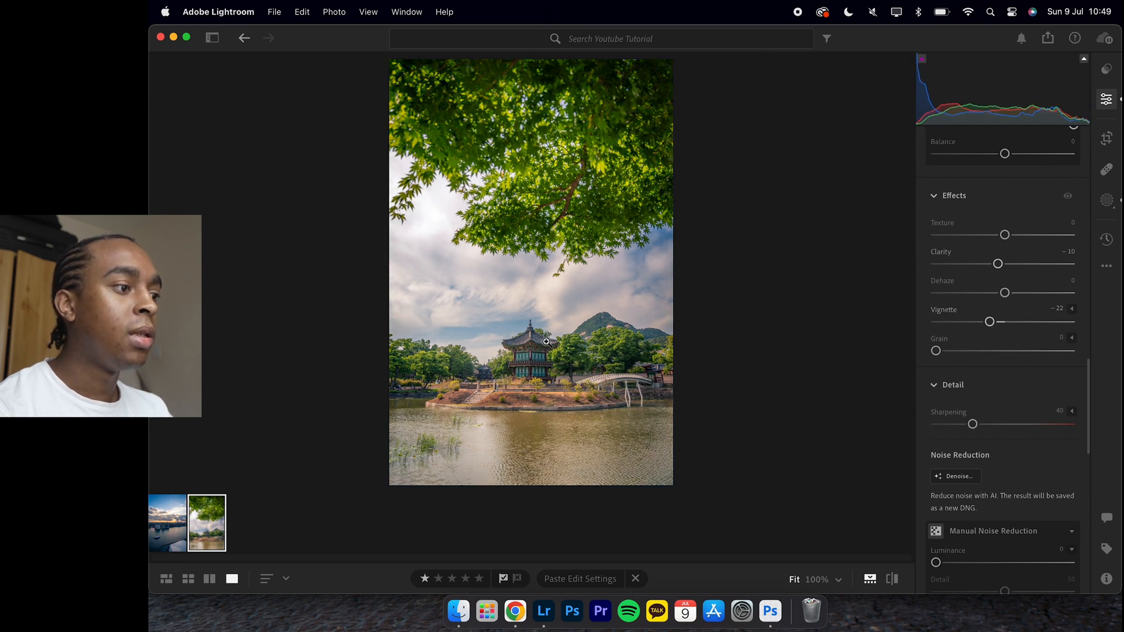
Step: Switch back to the harbour sunset photo from the filmstrip
click(166, 523)
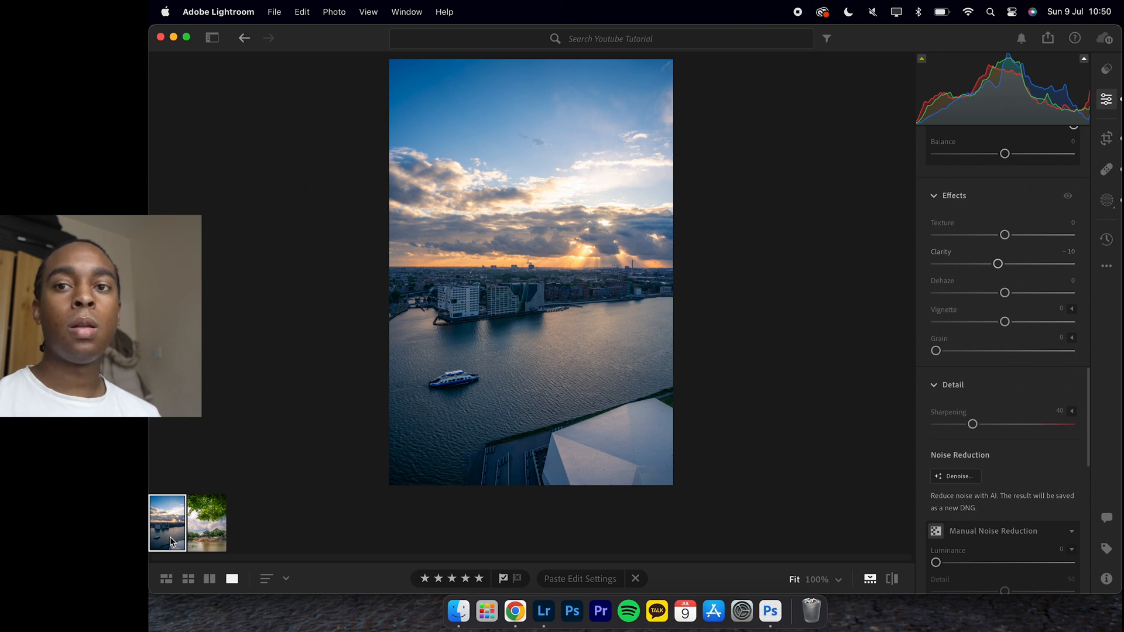